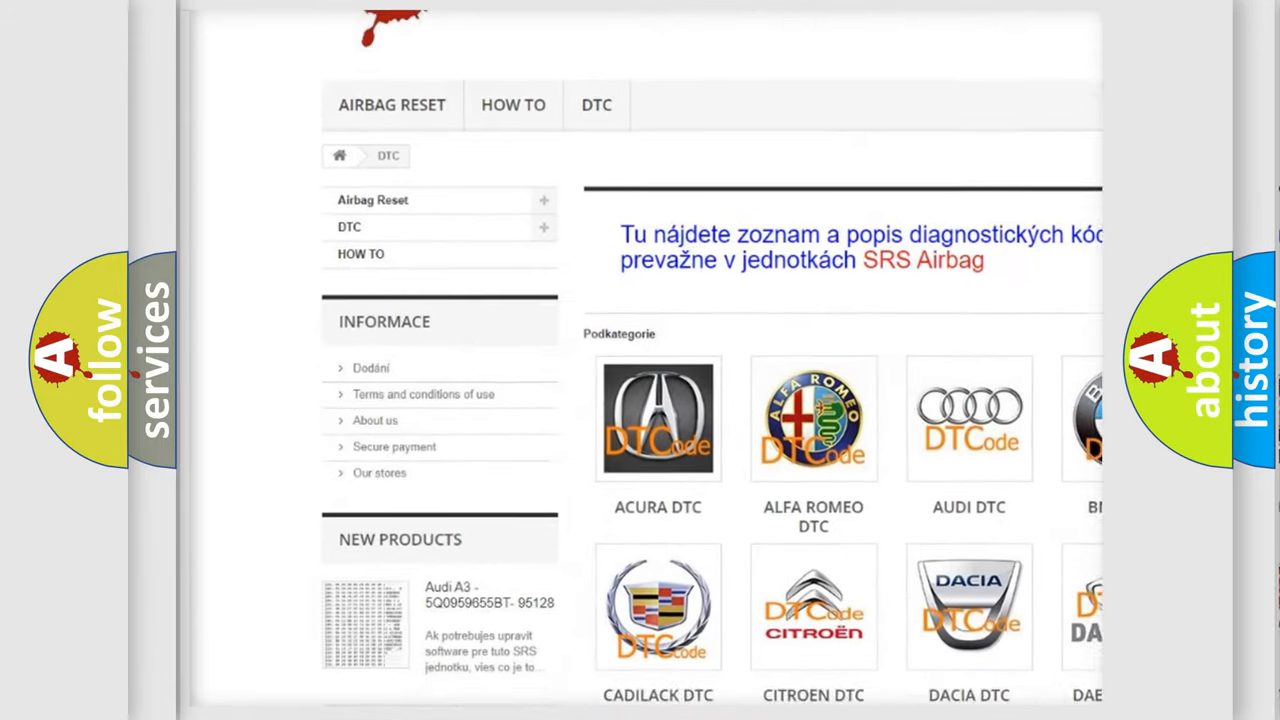
scroll(down, 3)
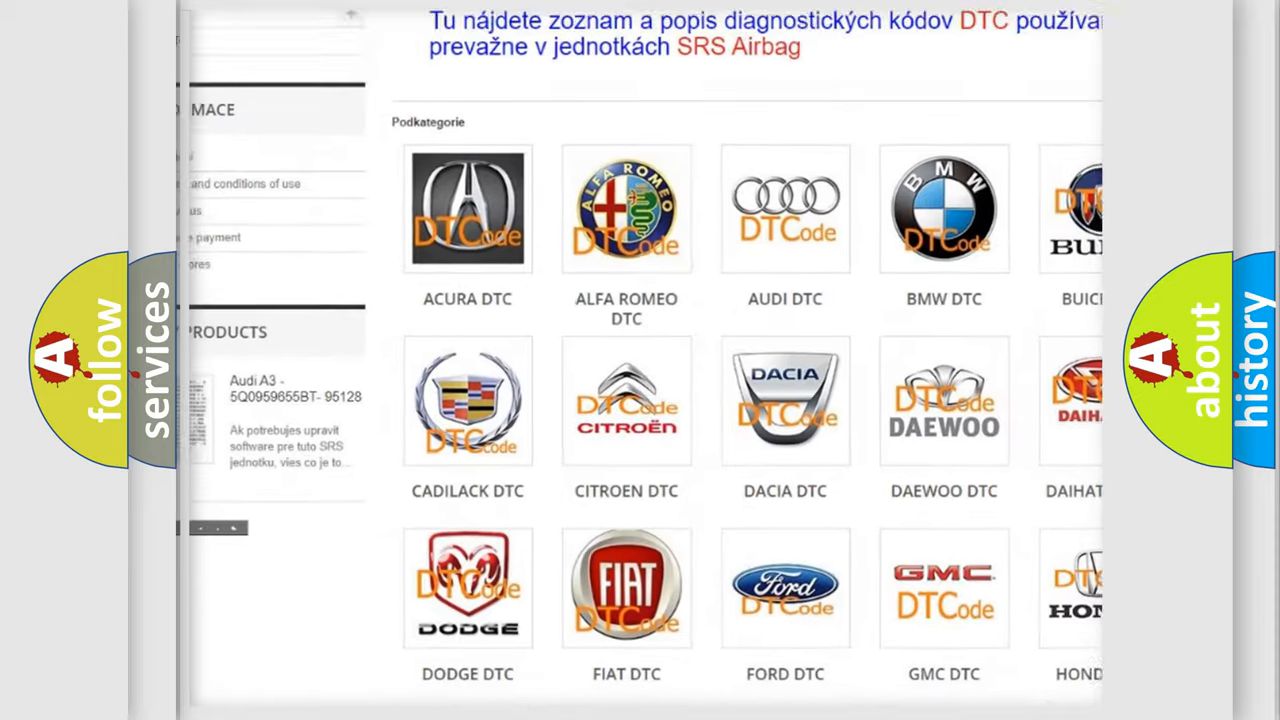
scroll(down, 3)
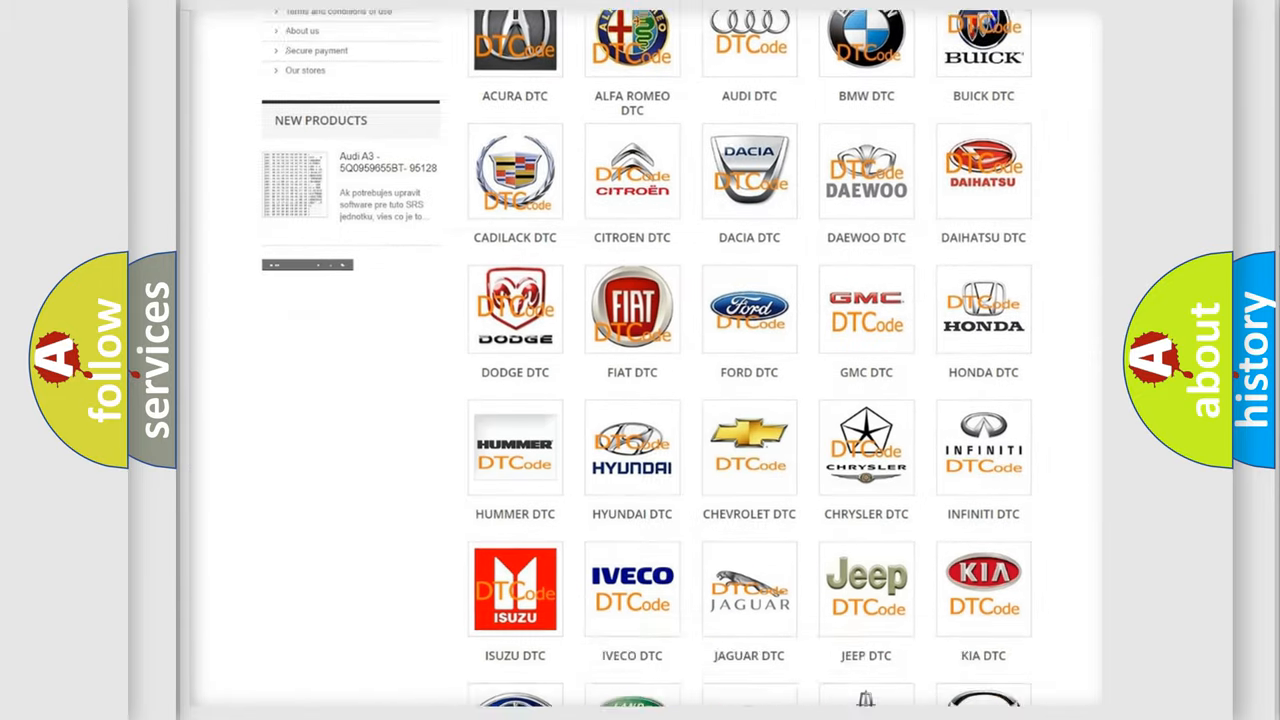
scroll(down, 3)
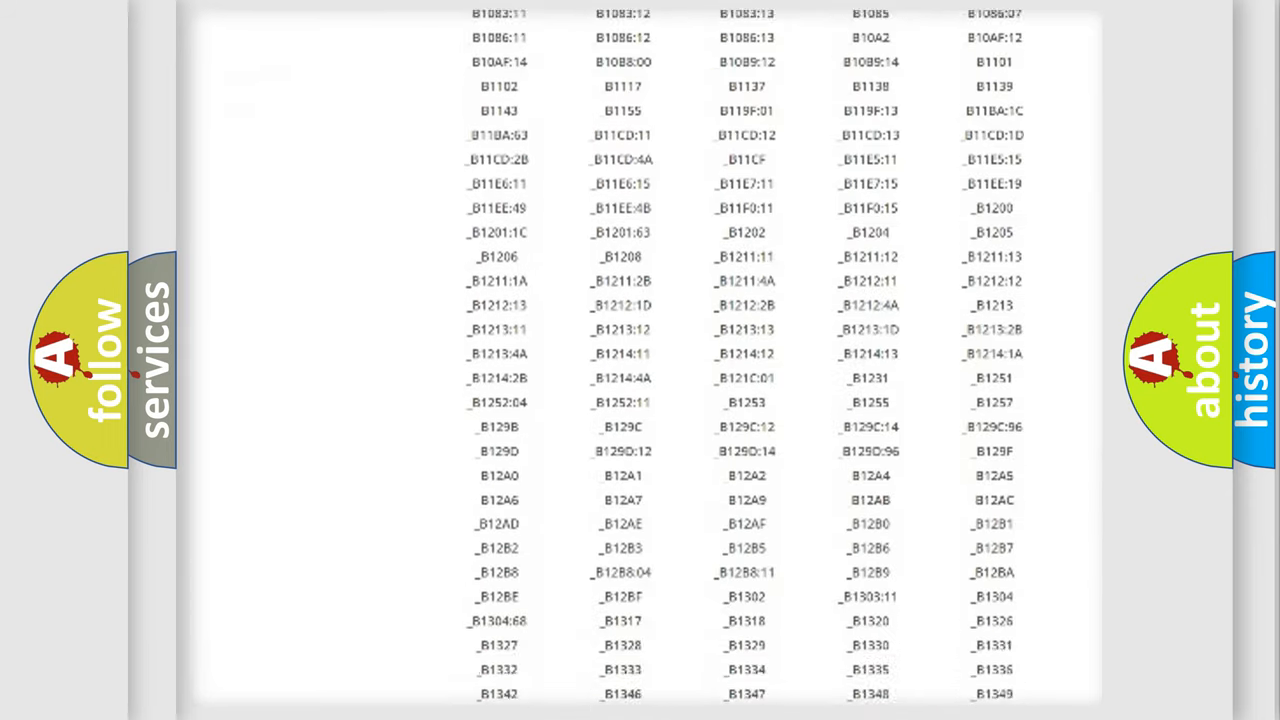
scroll(down, 3)
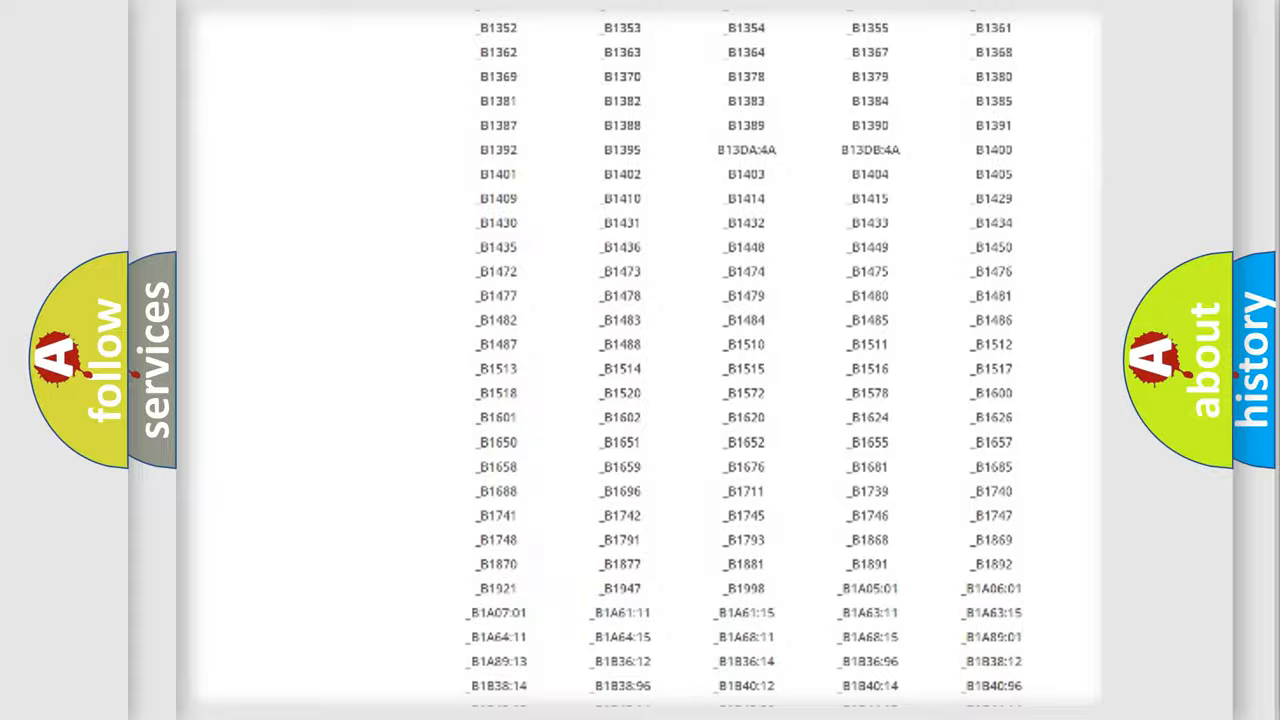